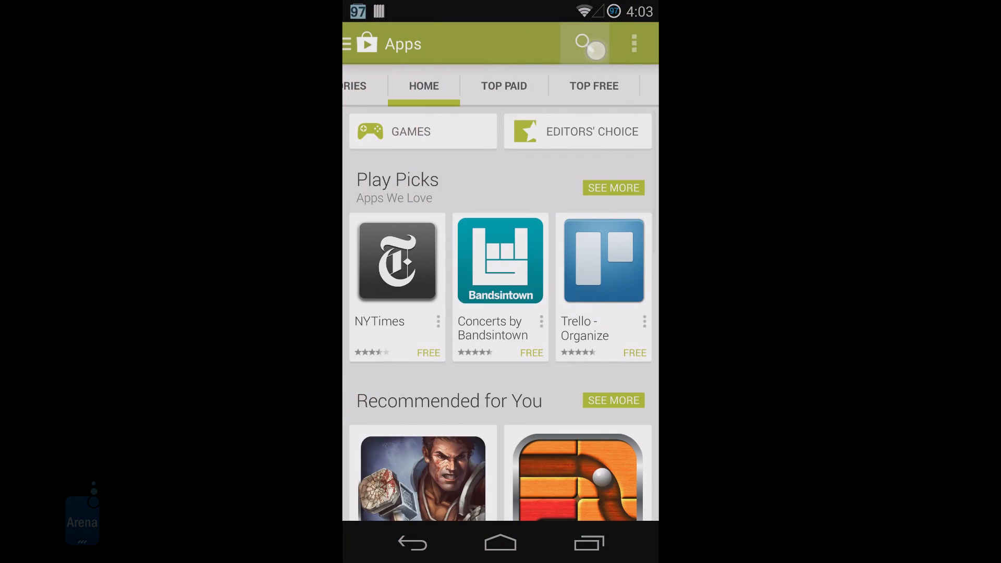
- Search the Play Store for 'screen record' and scroll to Rec. (Screen Recorder) by SPECTRL
left_click(584, 43)
type("screen record")
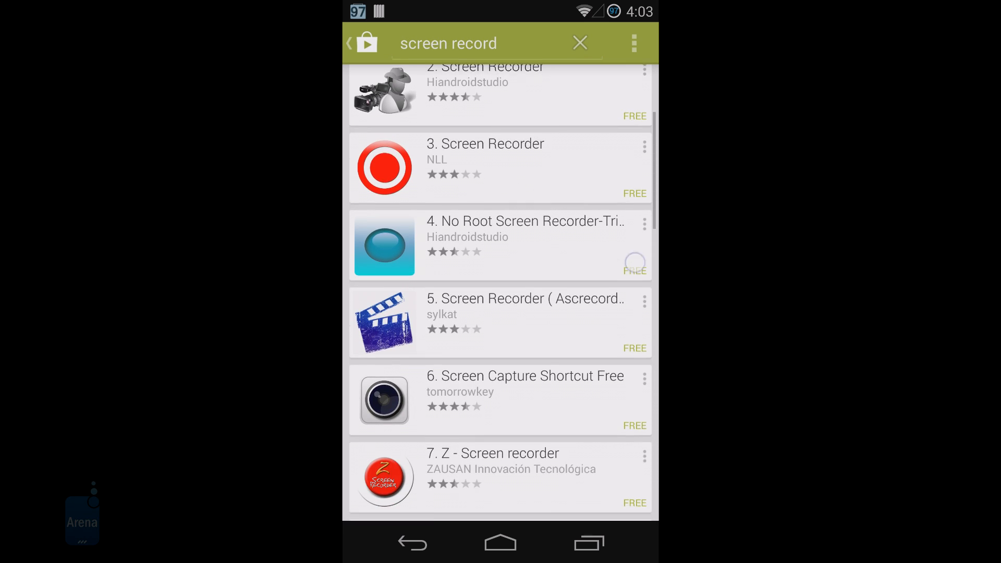
scroll("down", 3)
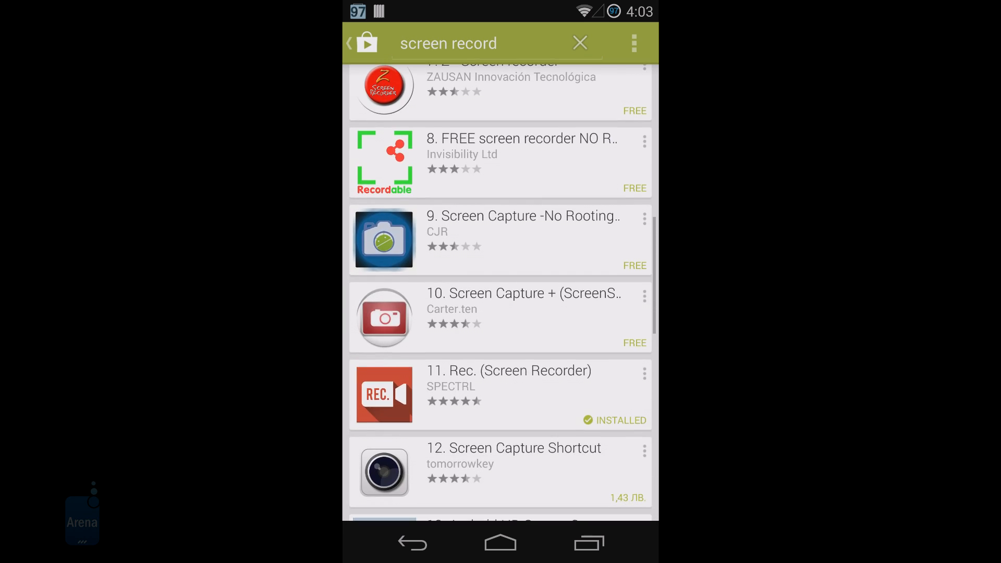
scroll("down", 3)
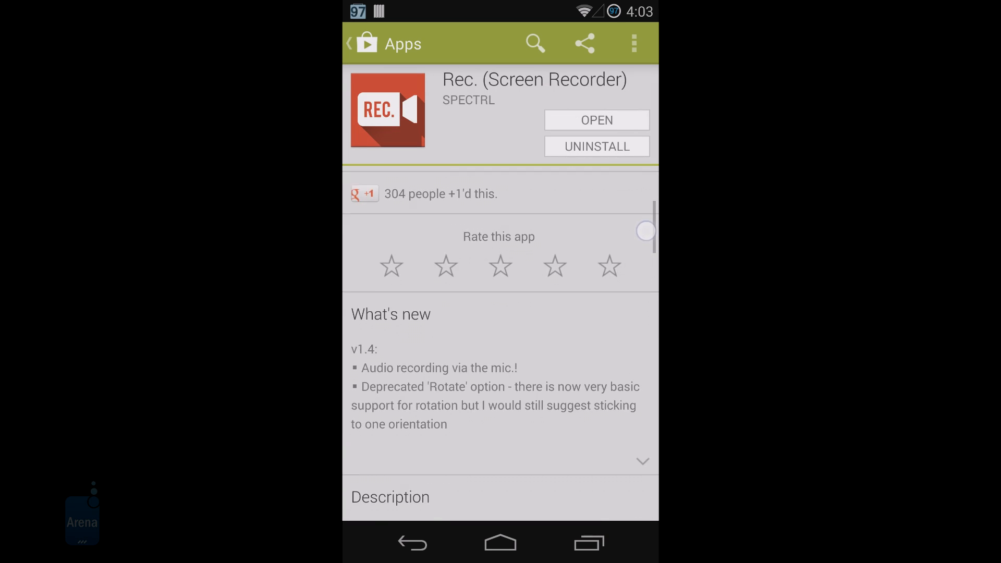
scroll("down", 3)
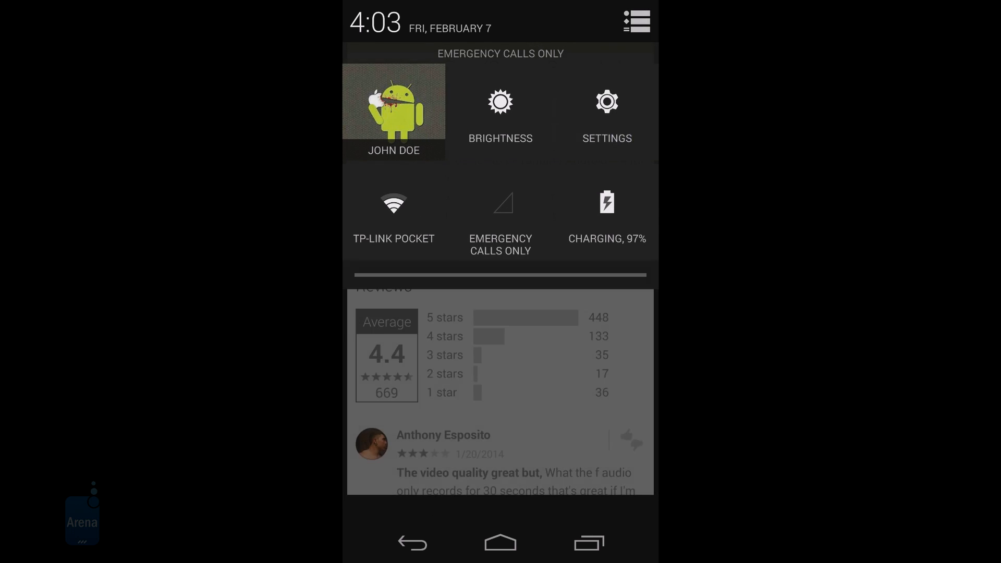
- Launch the Rec. screen recorder app from the home screen
left_click(605, 111)
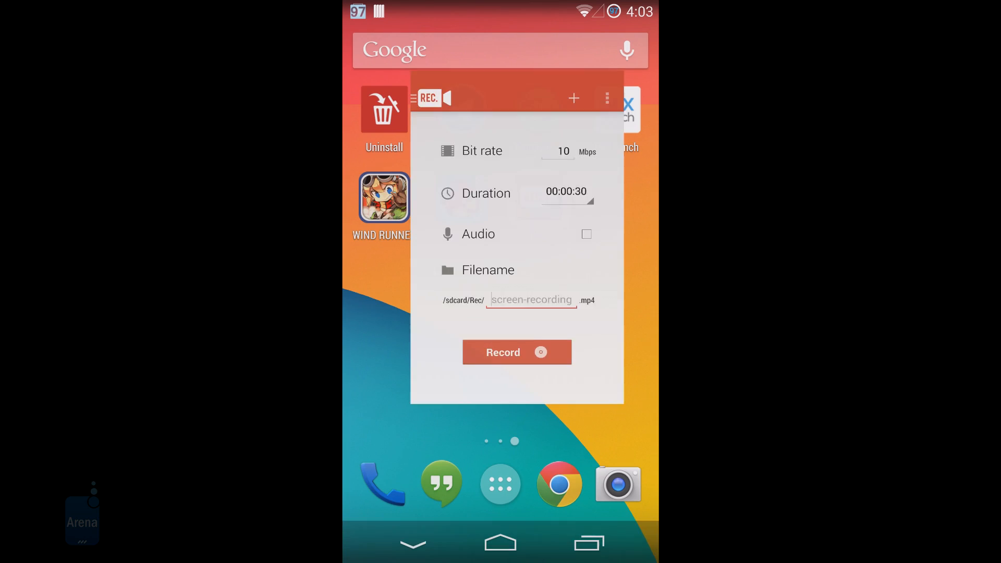
- Set bit rate to 6 Mbps, cancel the over-limit duration, enable audio, and edit the file name
left_click(531, 300)
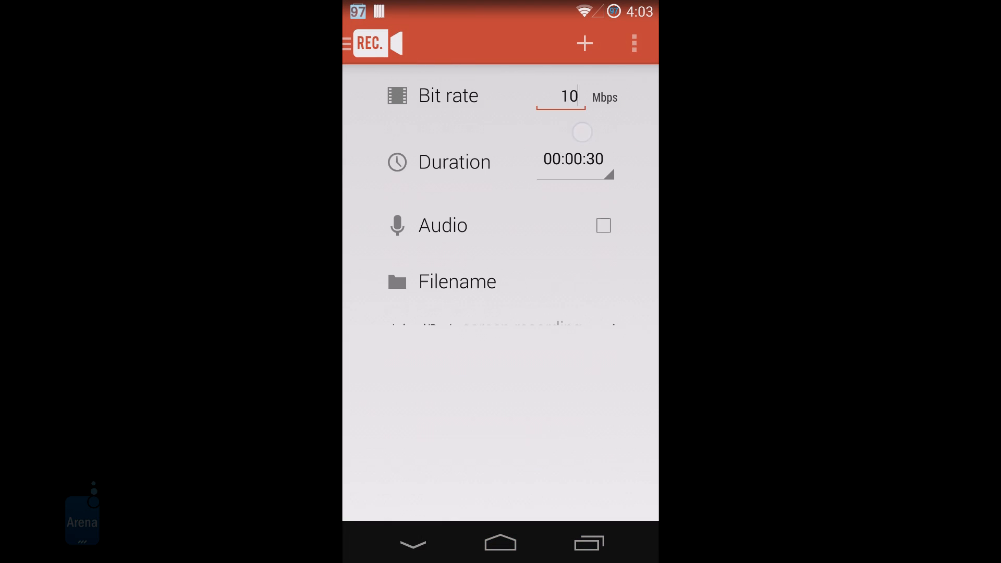
left_click(560, 97)
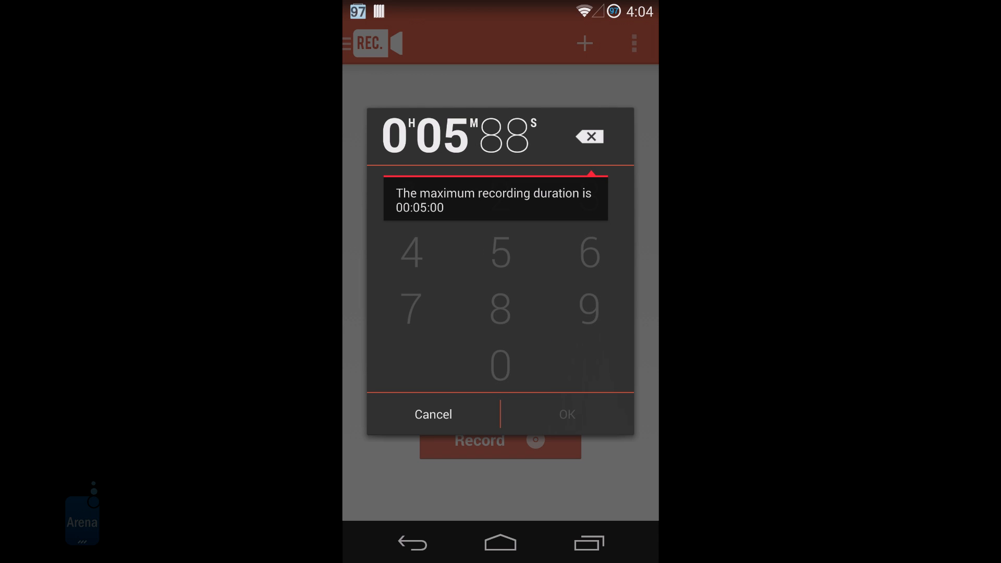
left_click(432, 413)
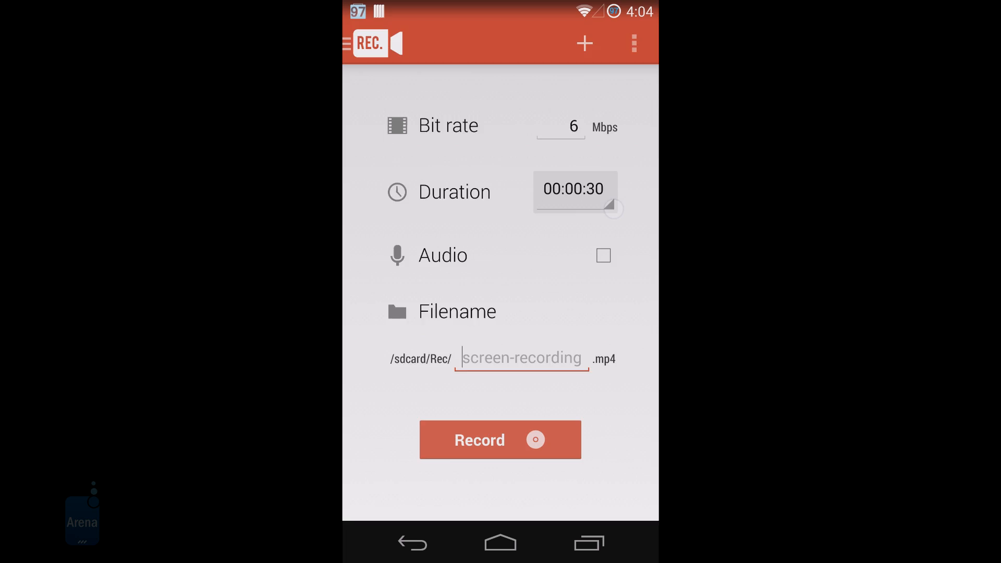
left_click(574, 189)
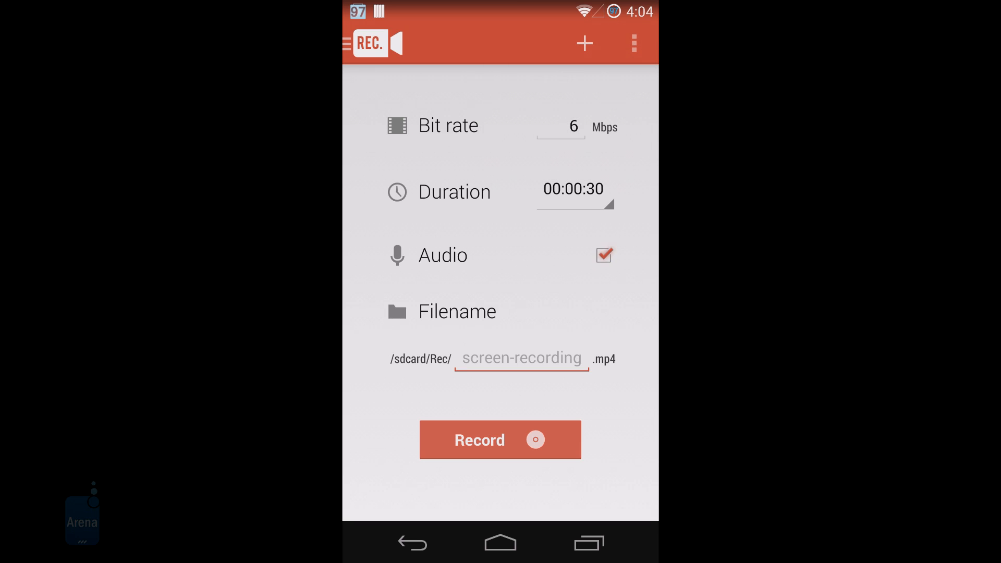
left_click(520, 359)
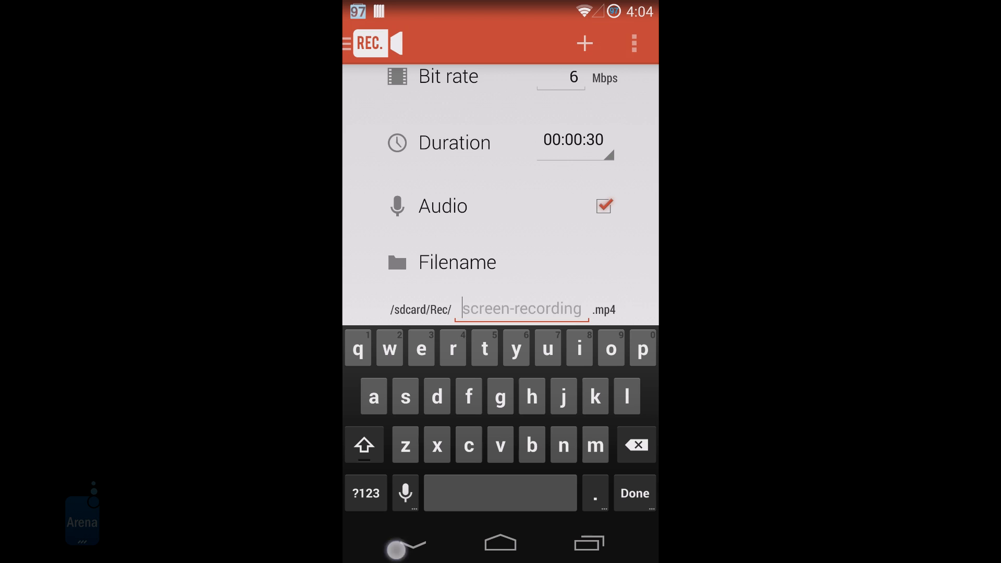
left_click(632, 44)
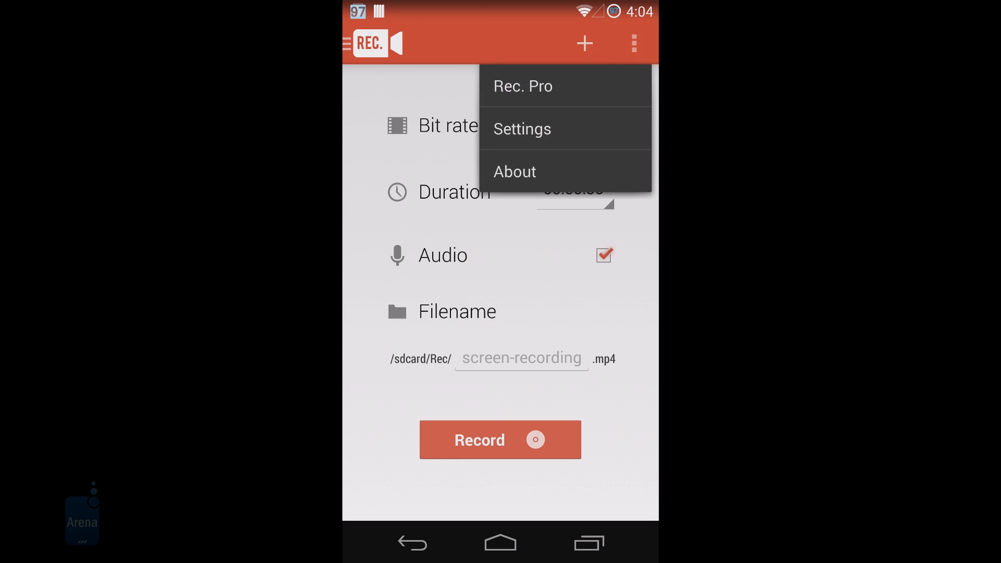
- Browse Rec. settings and dismiss the Rec. Pro upgrade offer with Maybe Later
left_click(521, 128)
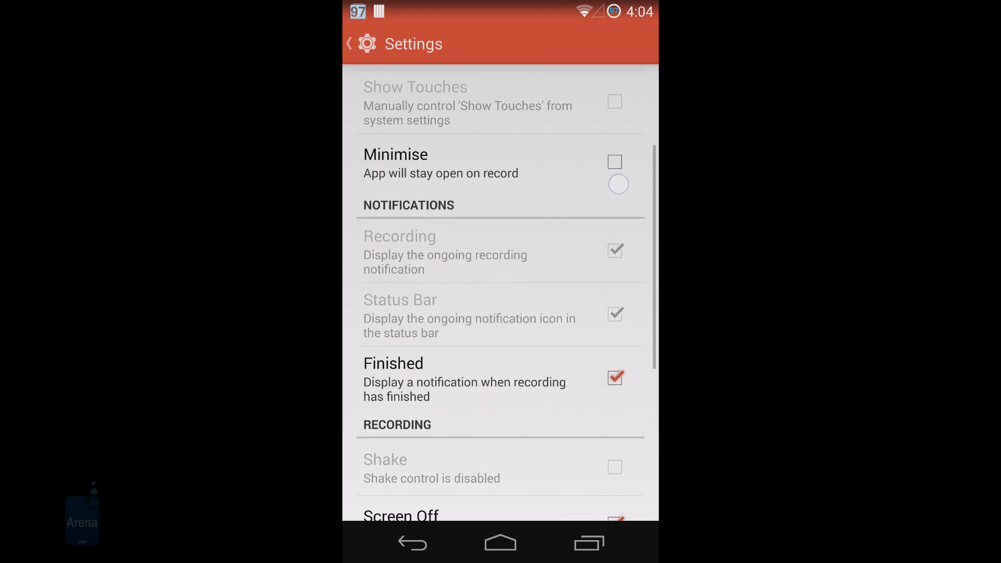
scroll("down", 3)
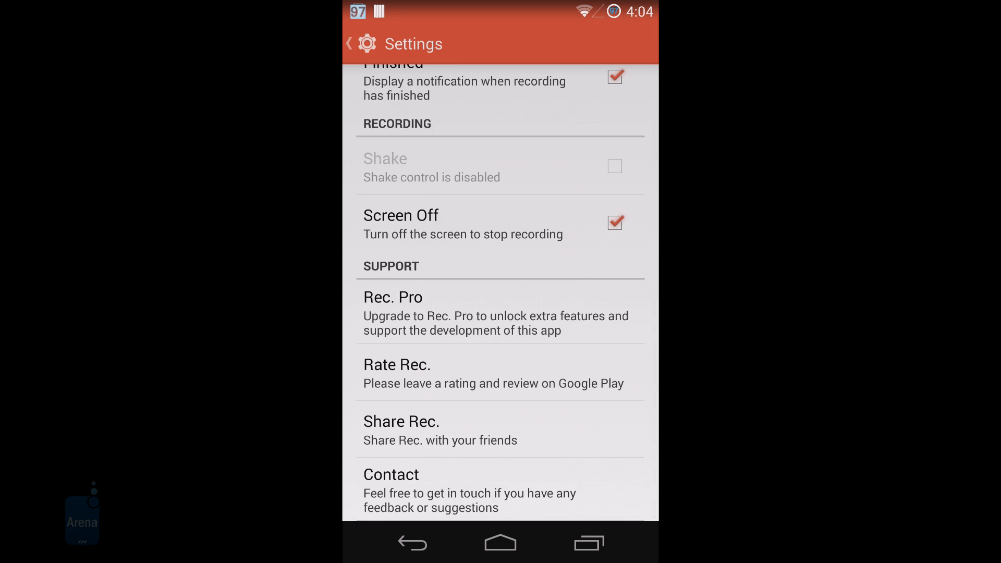
left_click(392, 312)
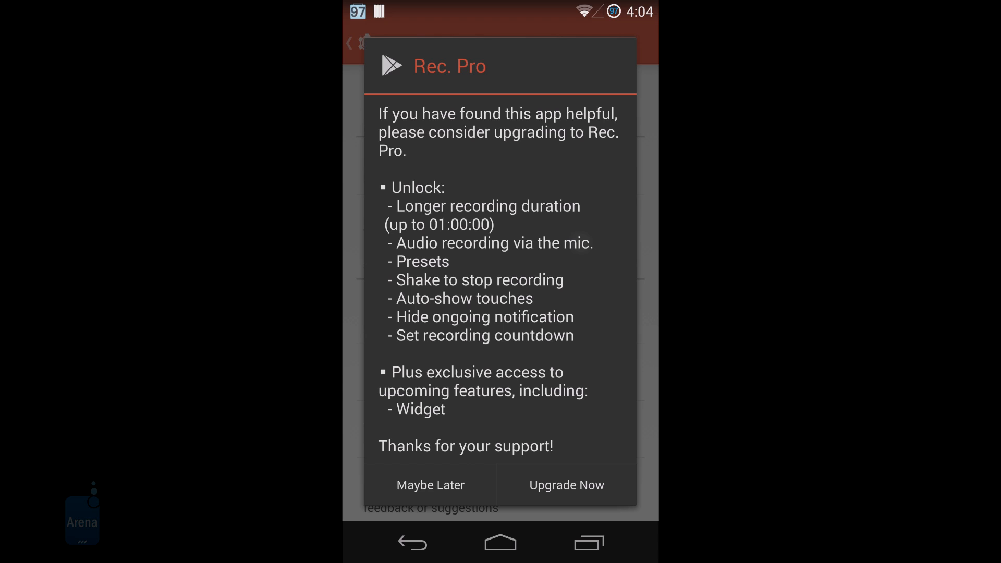
left_click(429, 484)
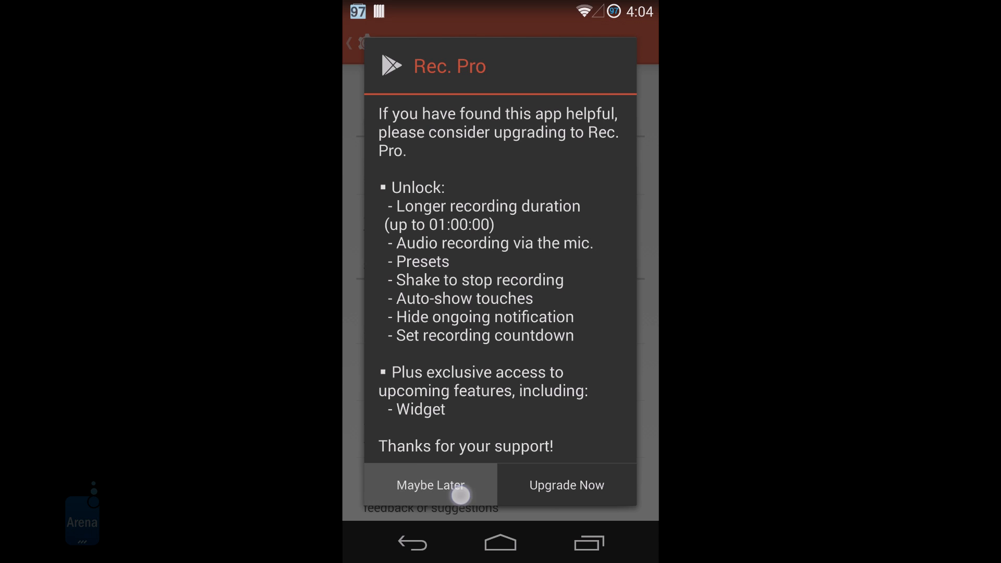
left_click(431, 486)
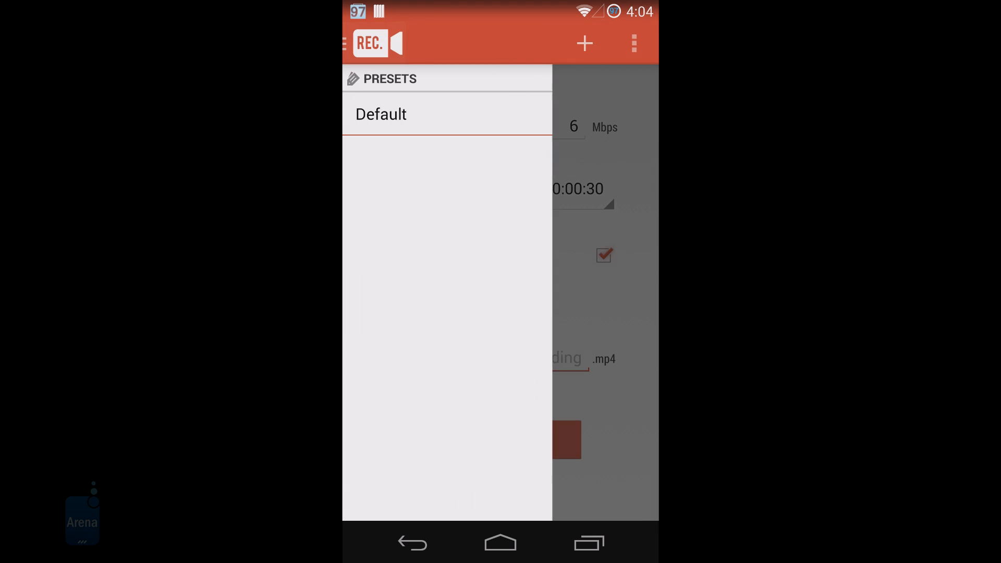
- Apply the Default preset, edit the bit rate, and start recording toward the home screen
left_click(380, 113)
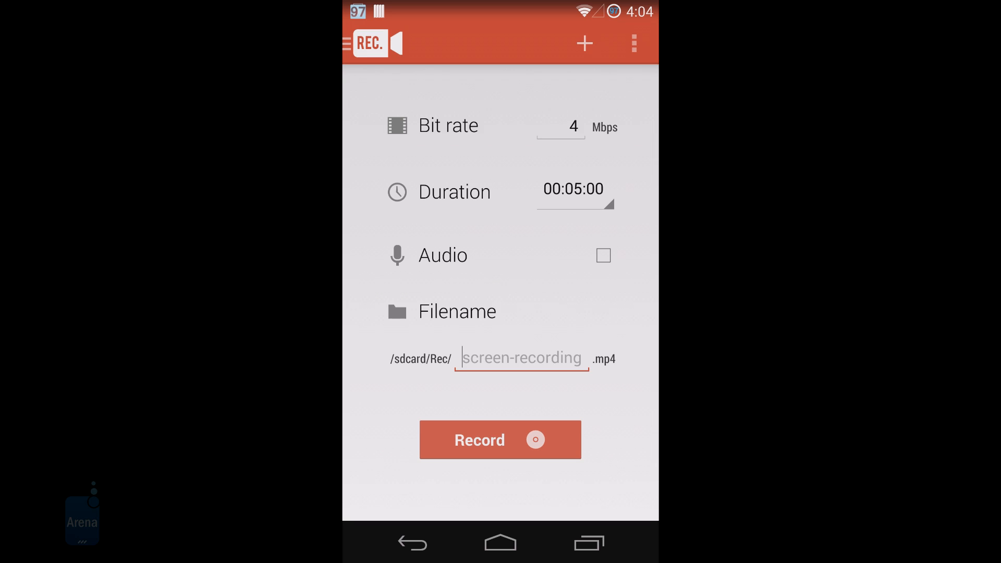
left_click(560, 126)
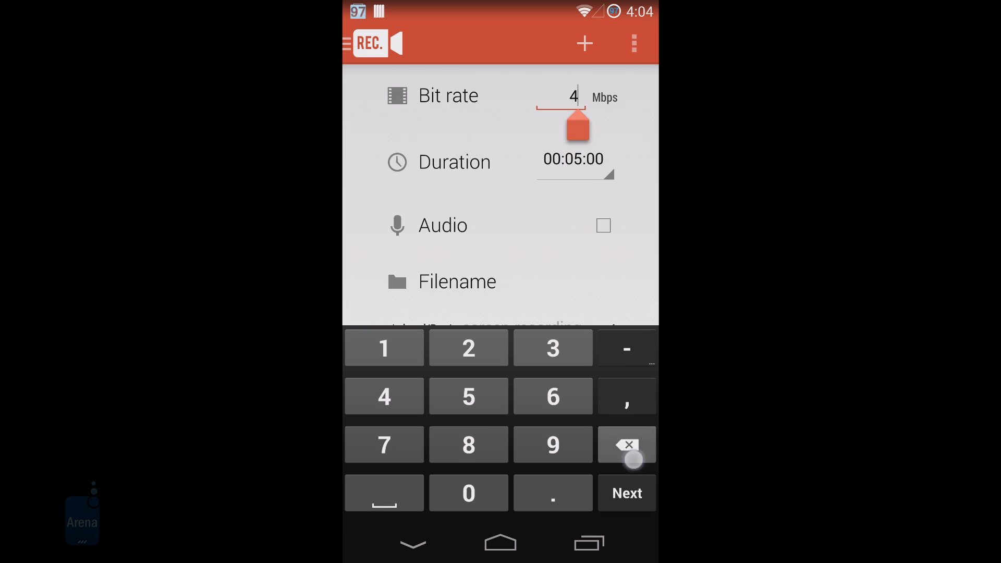
type("0")
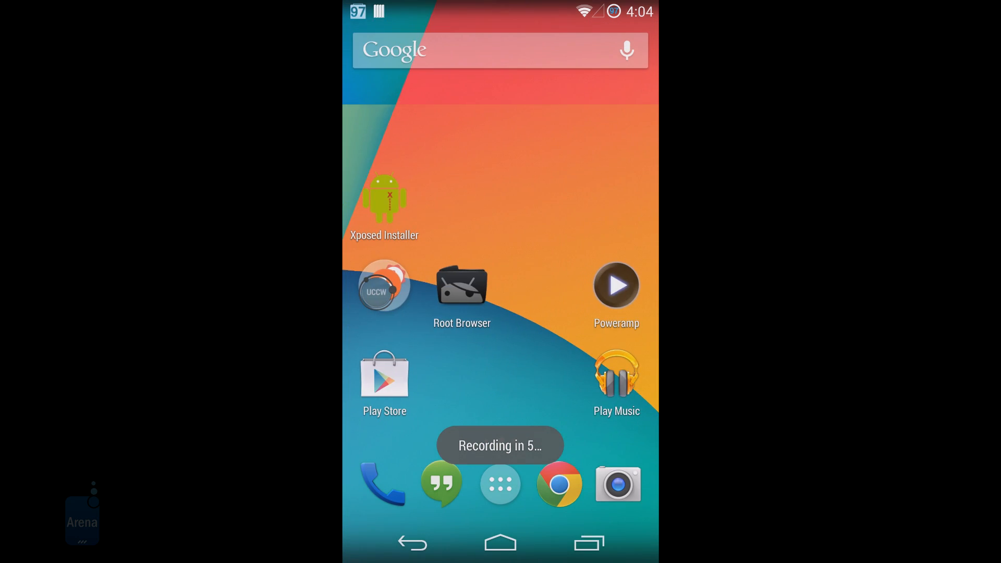
scroll("left", 3)
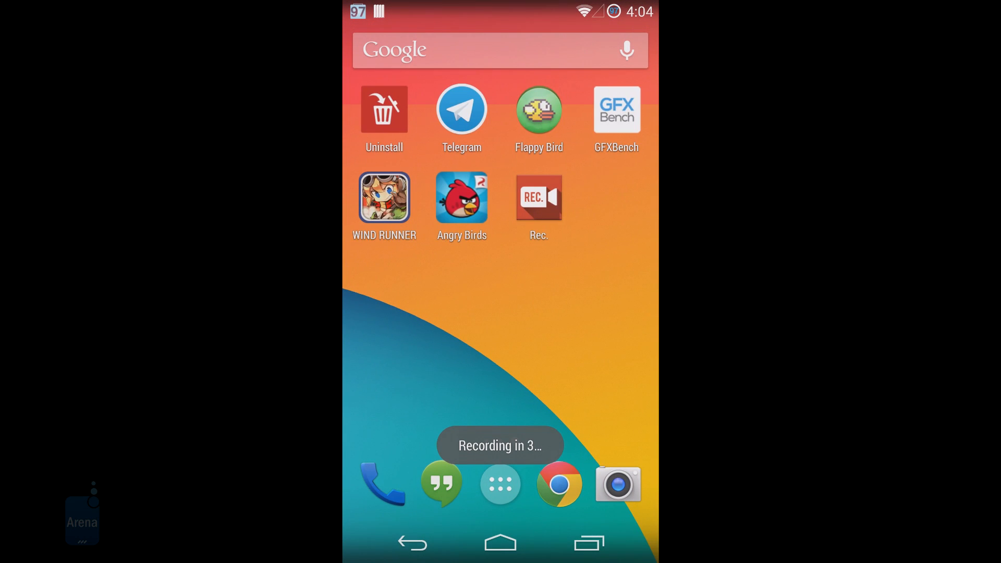